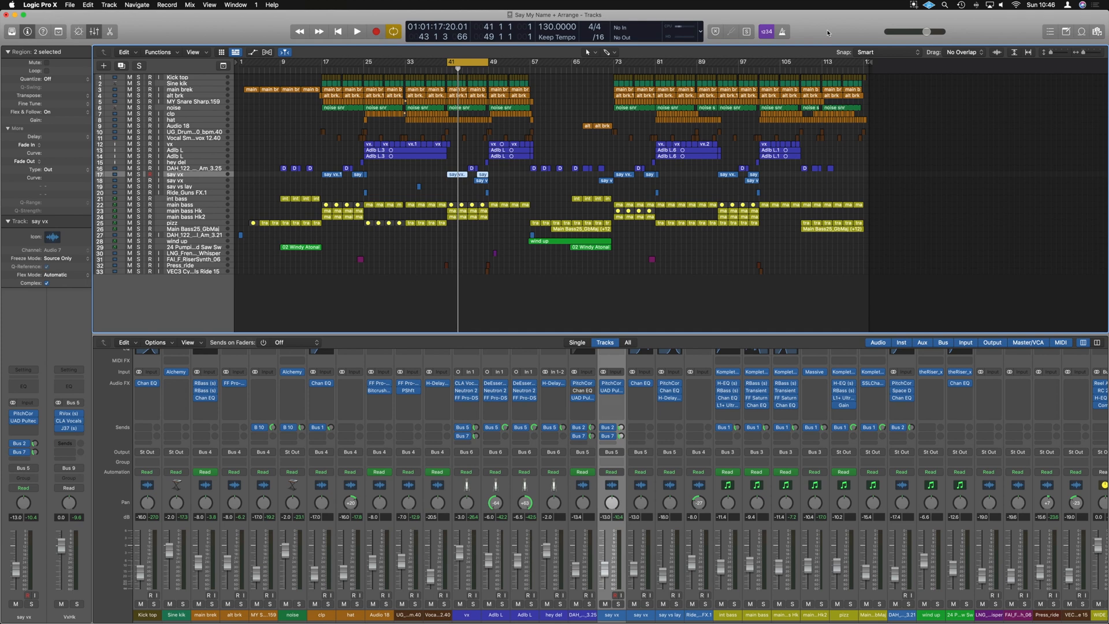
# Insert the Pitch Correction (Mono) plug-in on the say vx channel strip.
pyautogui.click(357, 32)
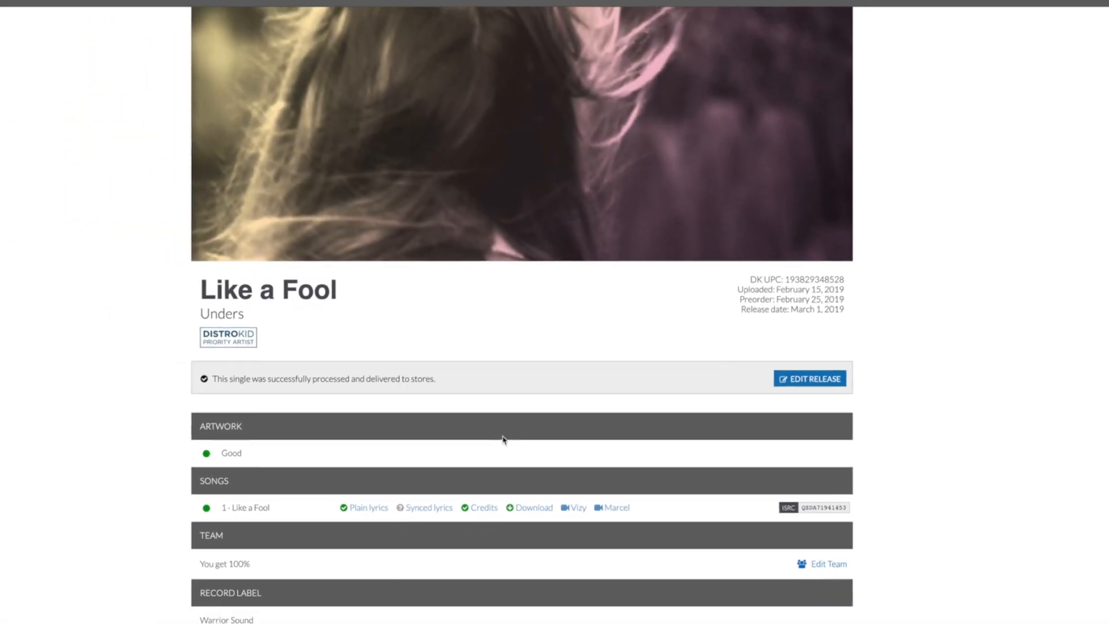
pyautogui.scroll(-3)
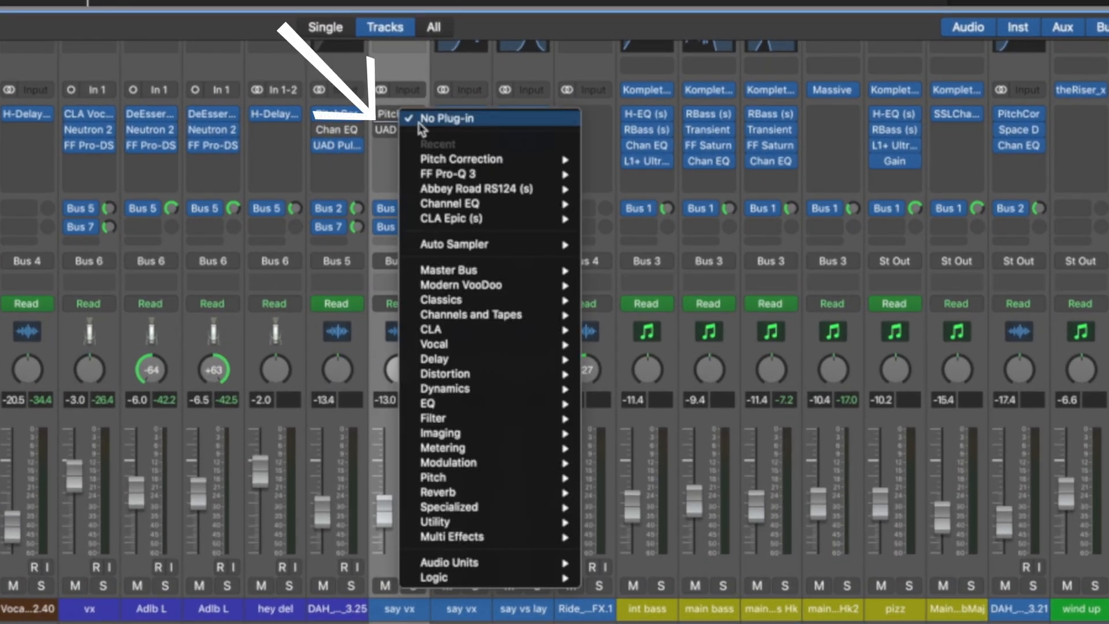
pyautogui.moveTo(433, 477)
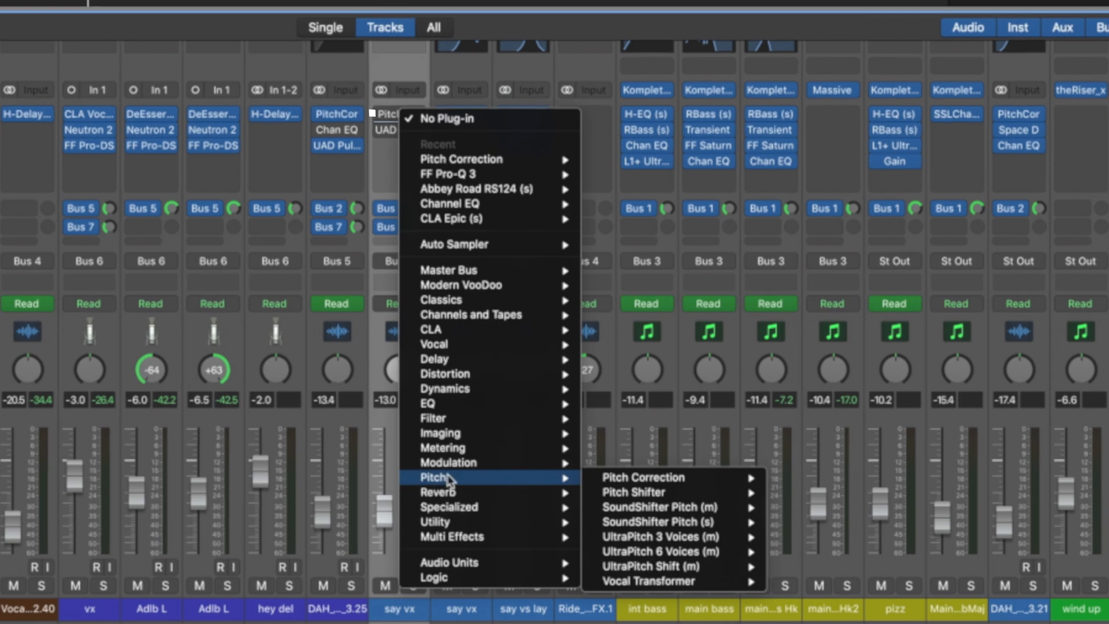
pyautogui.click(642, 477)
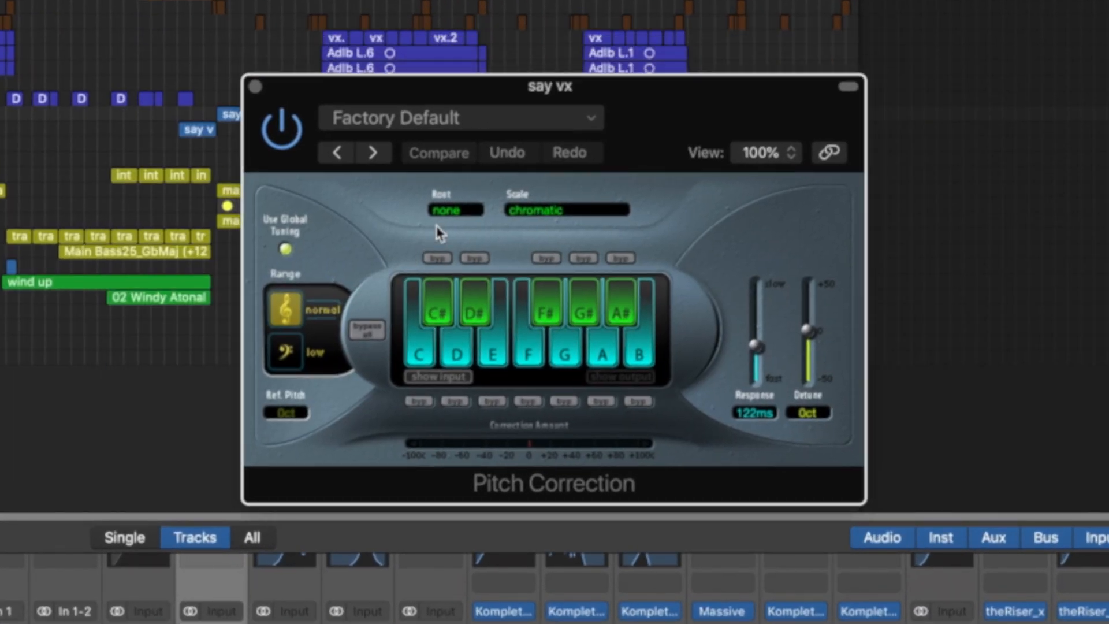
pyautogui.click(455, 209)
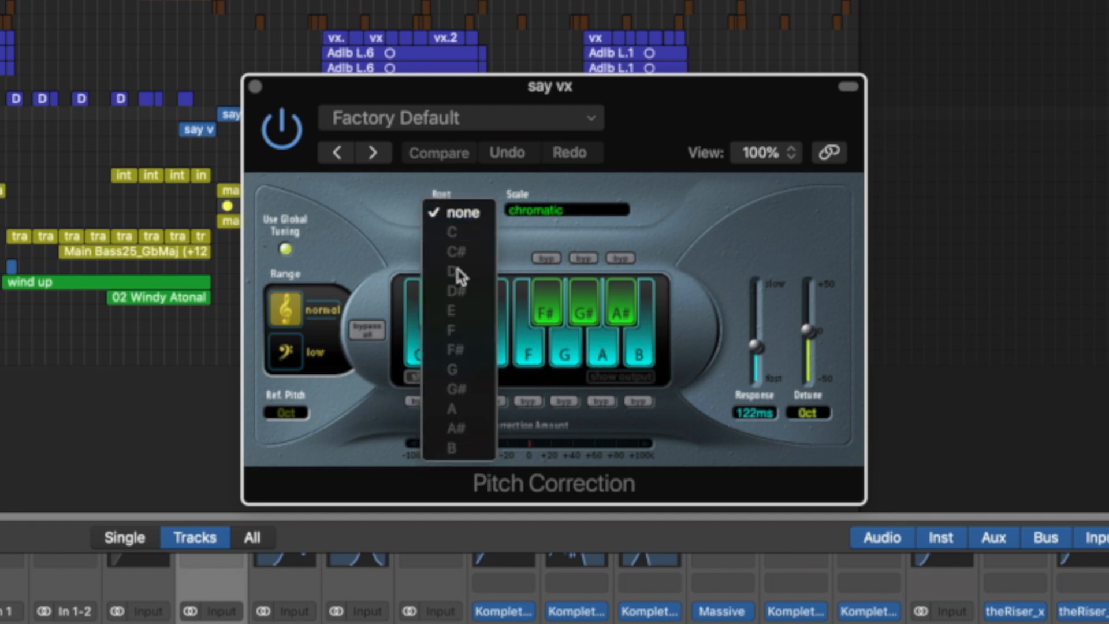
pyautogui.click(460, 212)
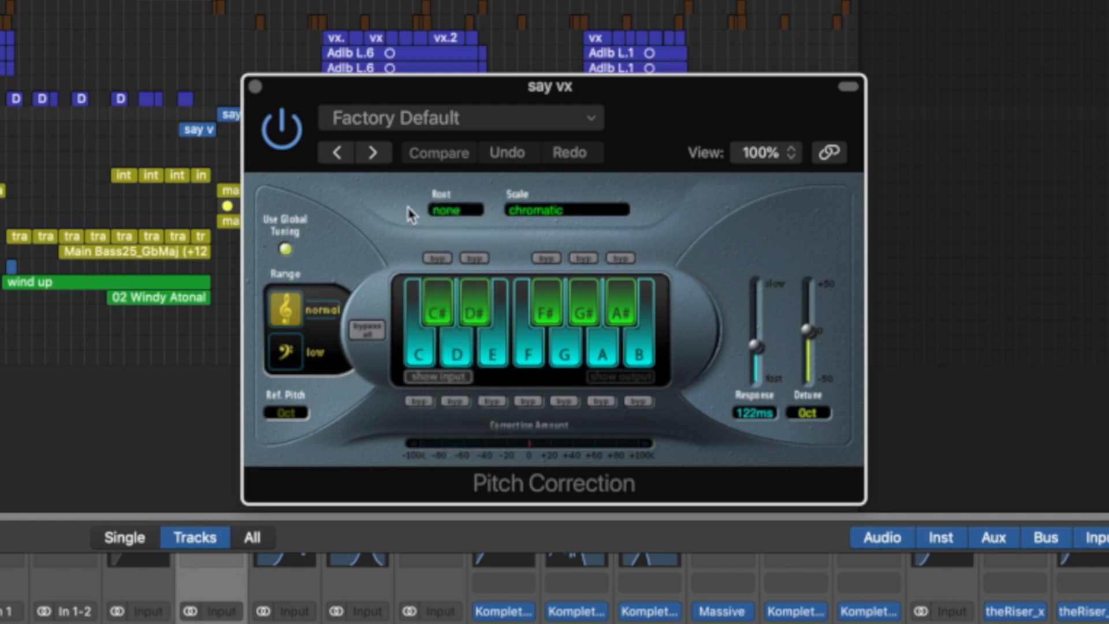
pyautogui.moveTo(573, 253)
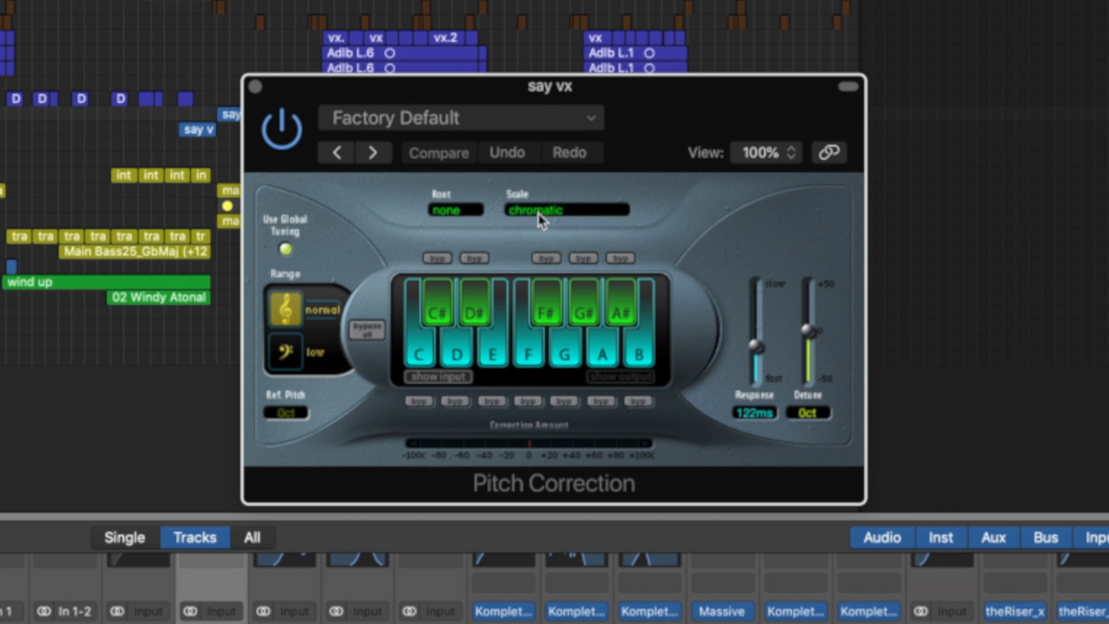
pyautogui.moveTo(867, 591)
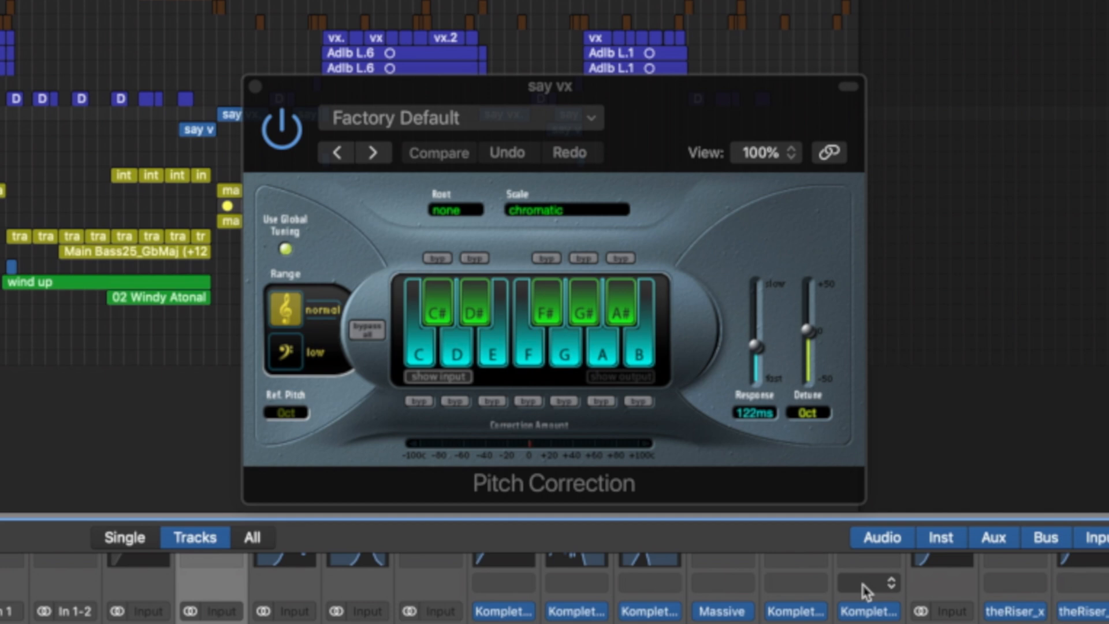
pyautogui.click(565, 209)
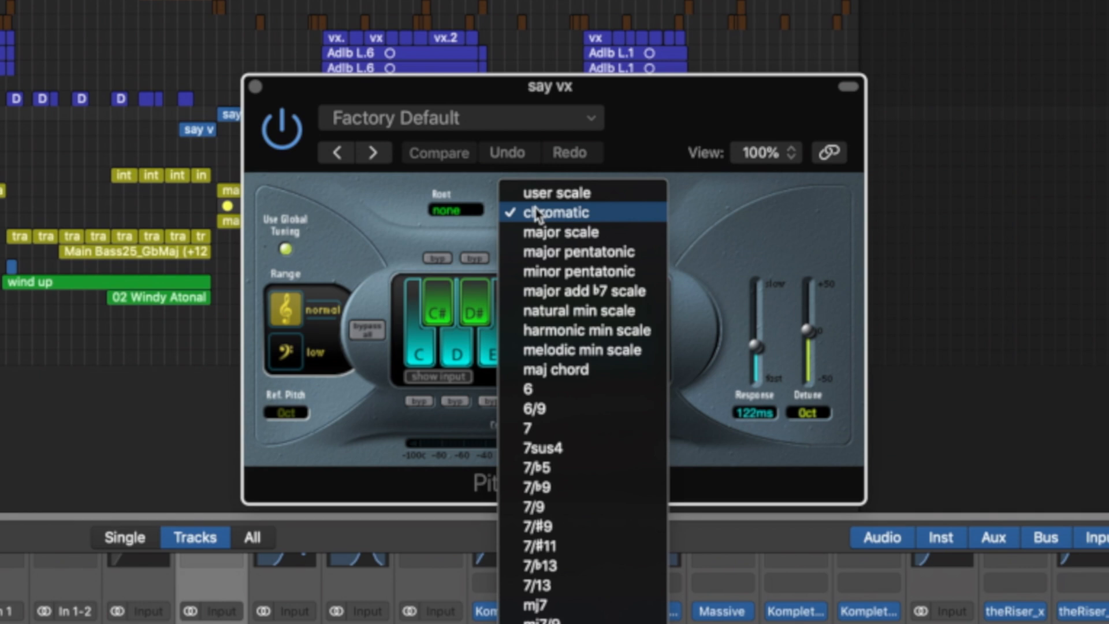
pyautogui.moveTo(553, 252)
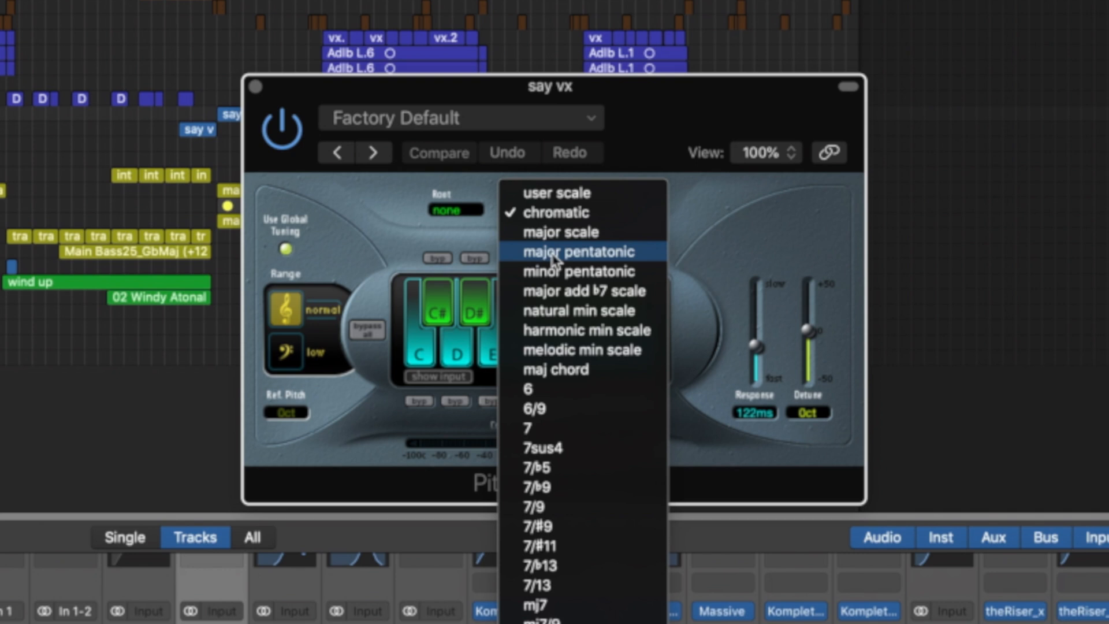
# Choose major pentatonic as the Pitch Correction scale.
pyautogui.click(567, 251)
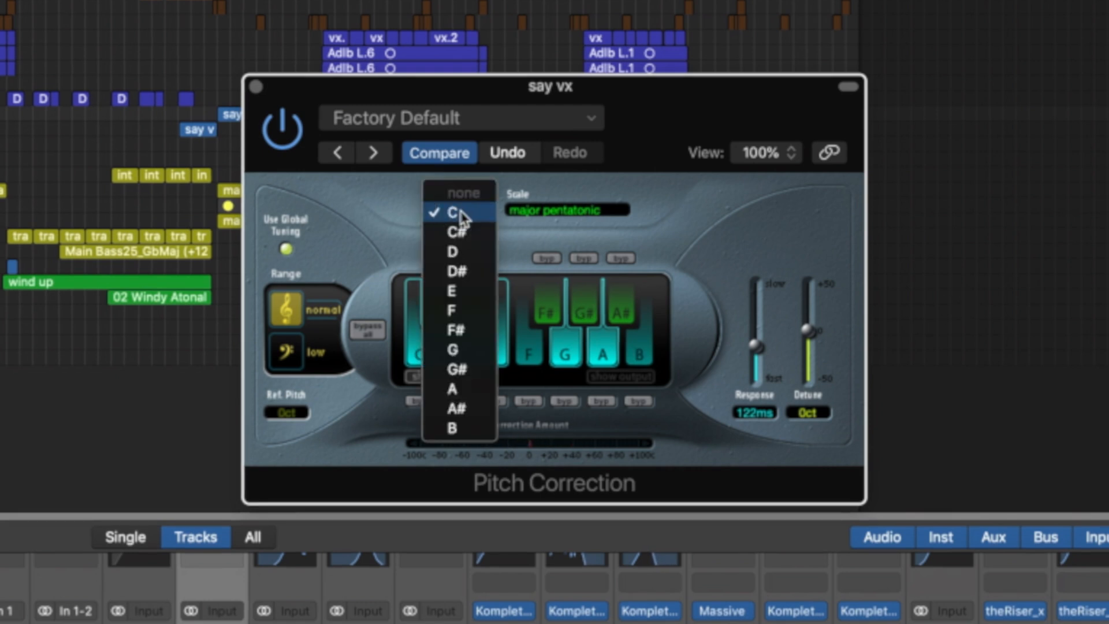
# Make G the root note for the major pentatonic correction.
pyautogui.click(453, 348)
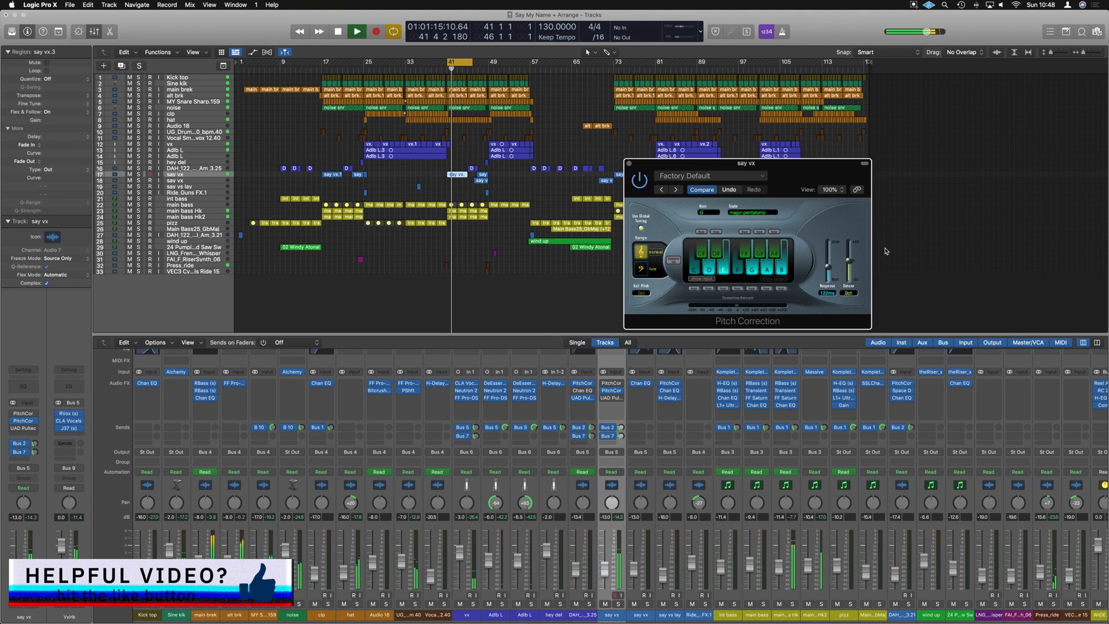
pyautogui.click(356, 32)
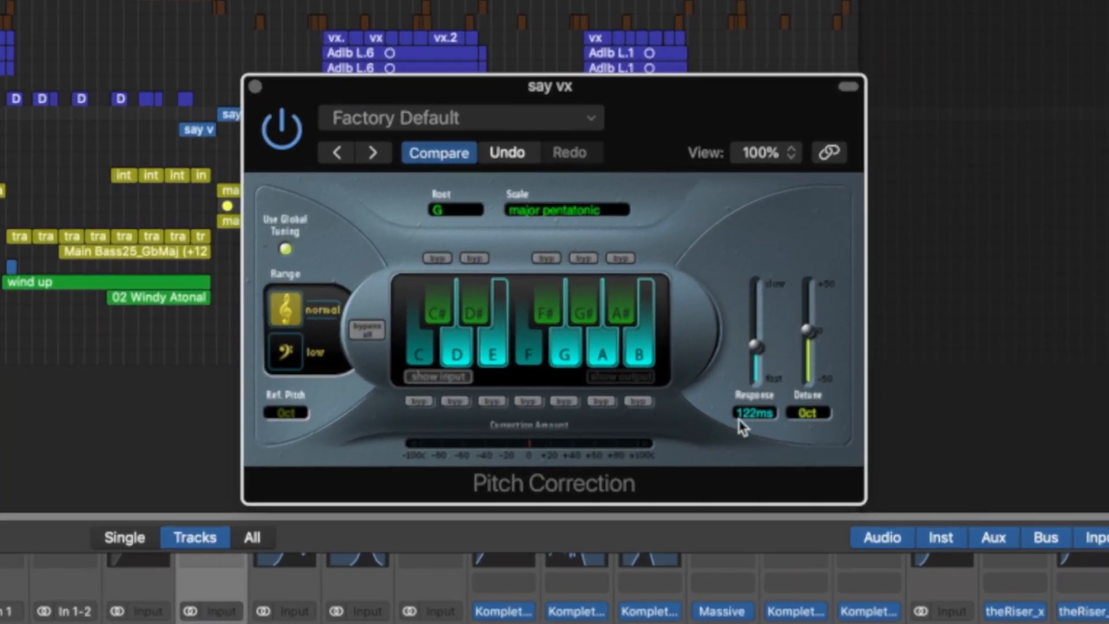
# Lower the Response slider to its fastest setting, 0.00 ms.
pyautogui.moveTo(757, 347); pyautogui.dragTo(753, 379)
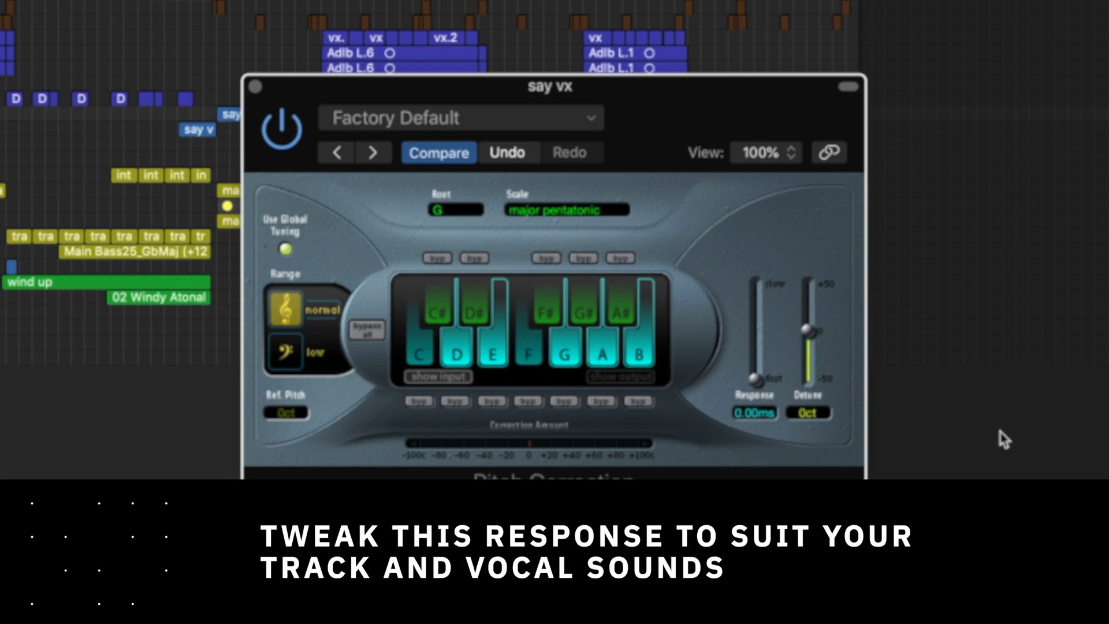
pyautogui.moveTo(752, 380); pyautogui.dragTo(754, 373)
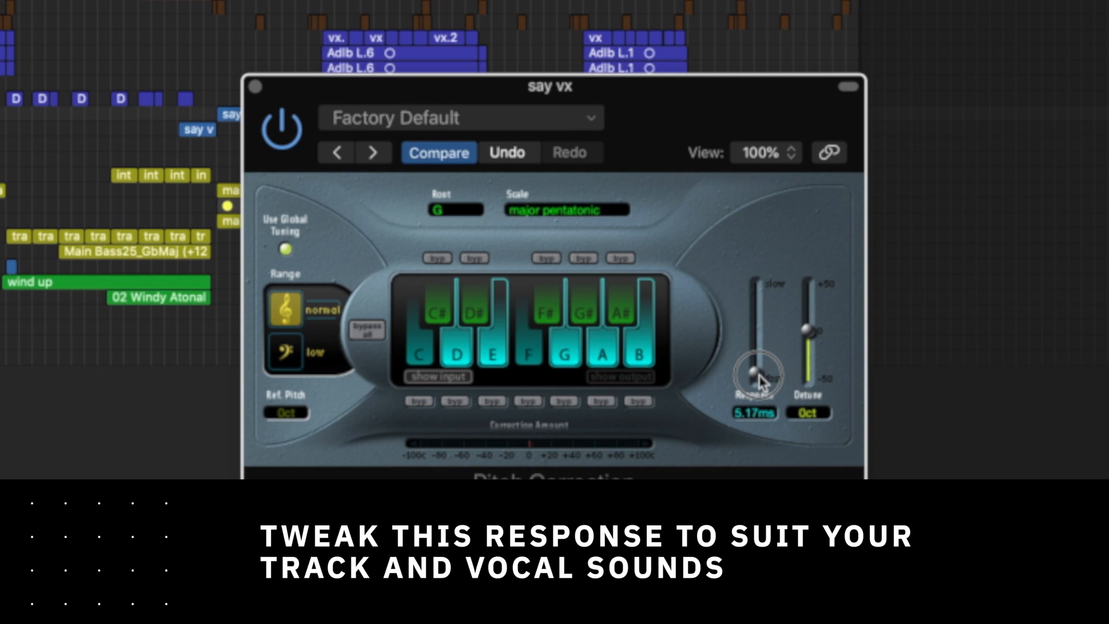
pyautogui.moveTo(756, 379); pyautogui.dragTo(763, 374)
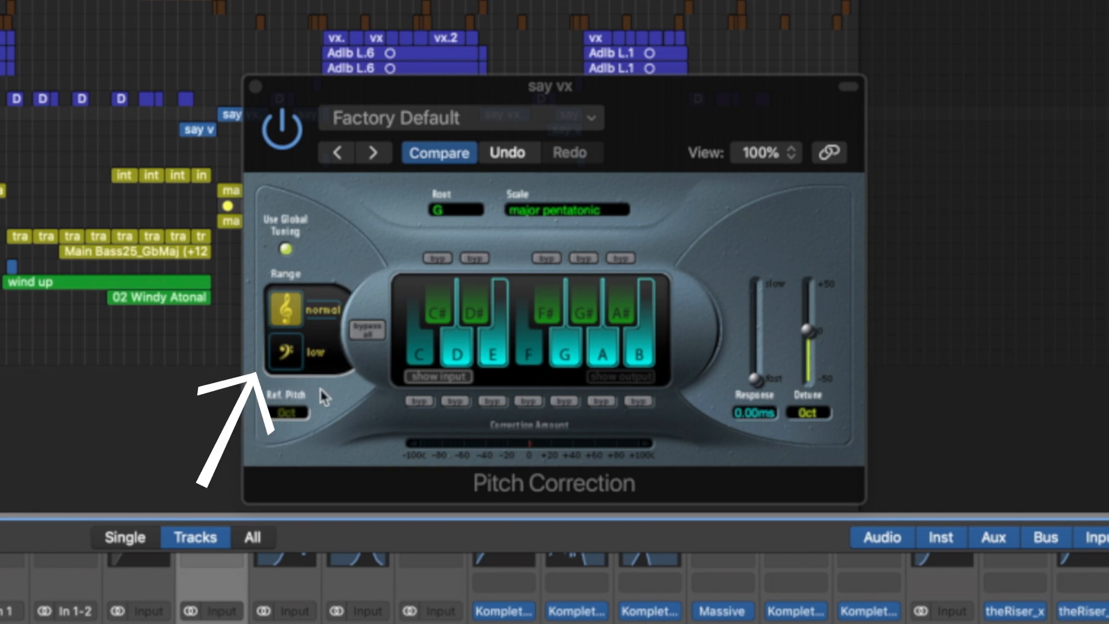
# Switch Pitch Correction to the low (bass clef) vocal range.
pyautogui.click(285, 351)
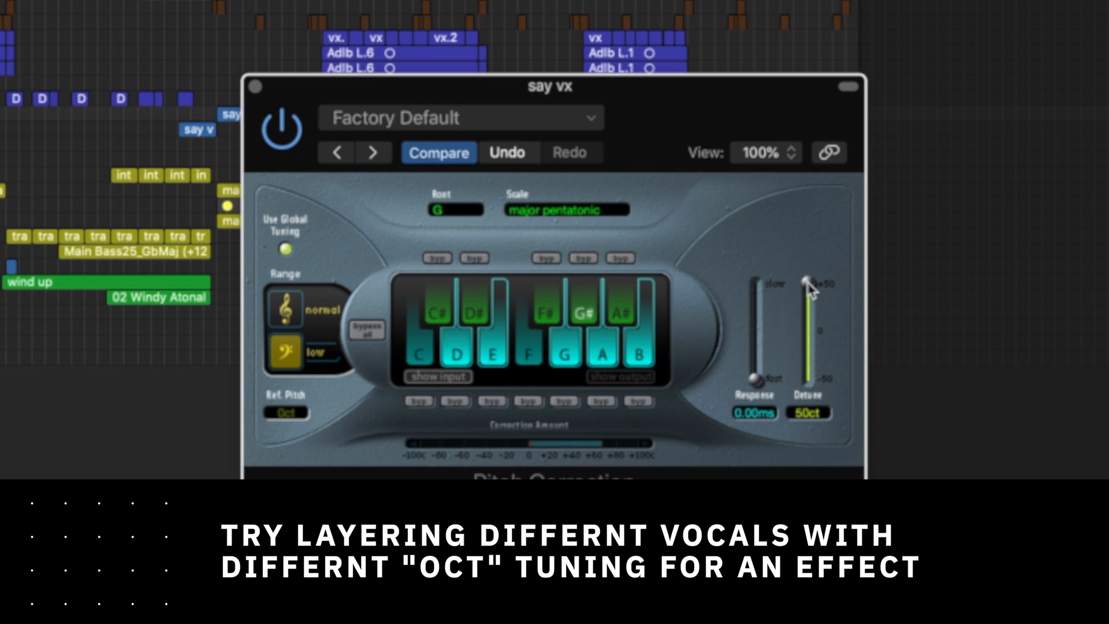
# Adjust the Detune slider to shift the tuning amount.
pyautogui.moveTo(809, 283); pyautogui.dragTo(808, 379)
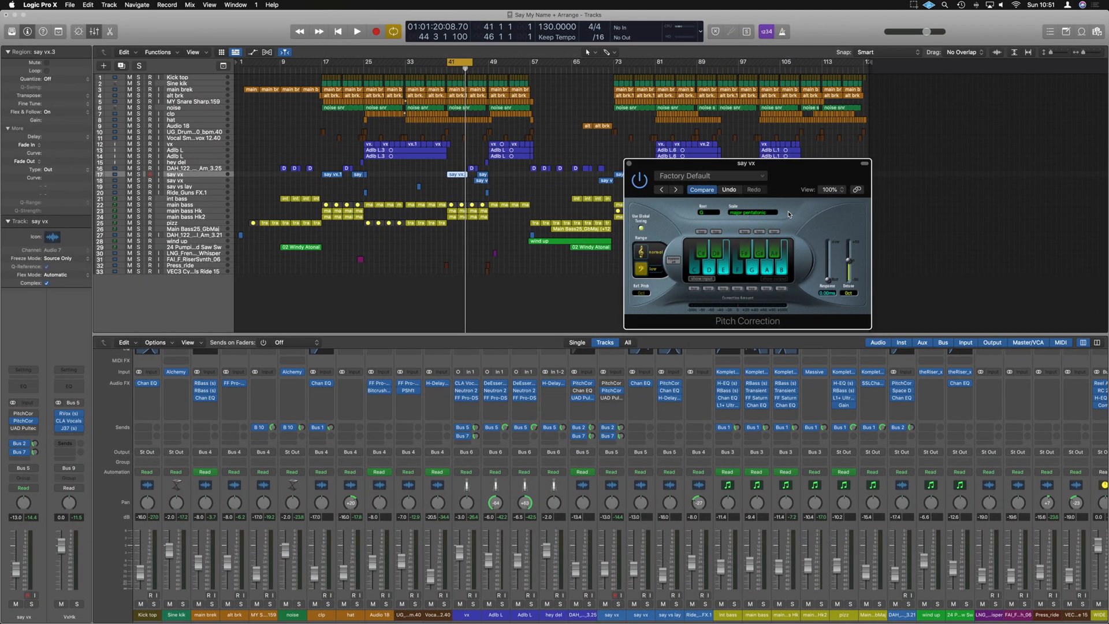
pyautogui.moveTo(617, 434)
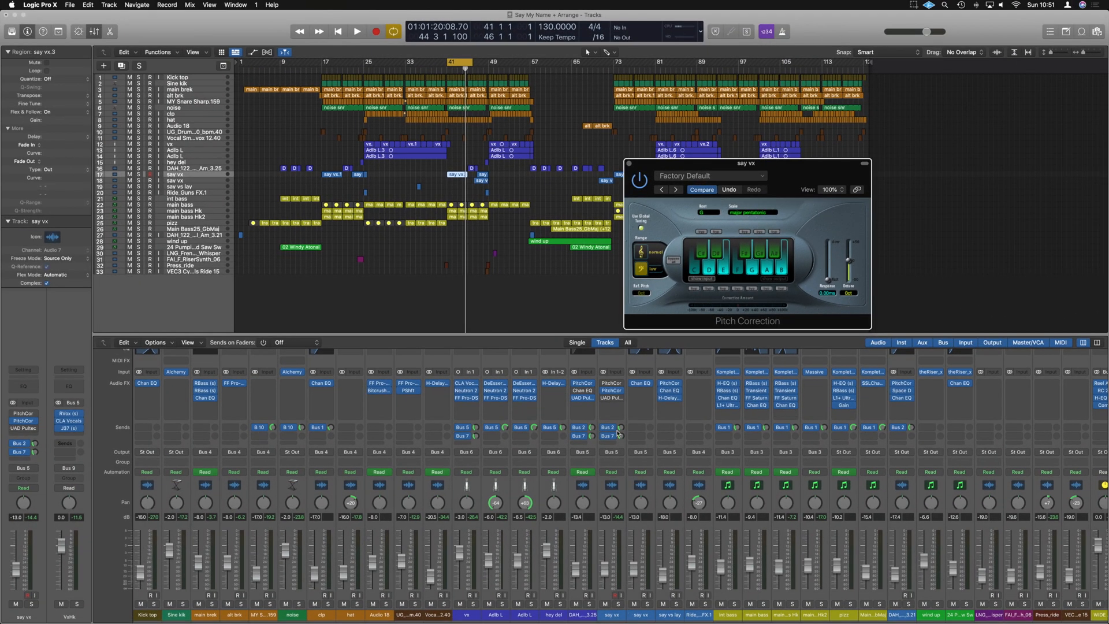